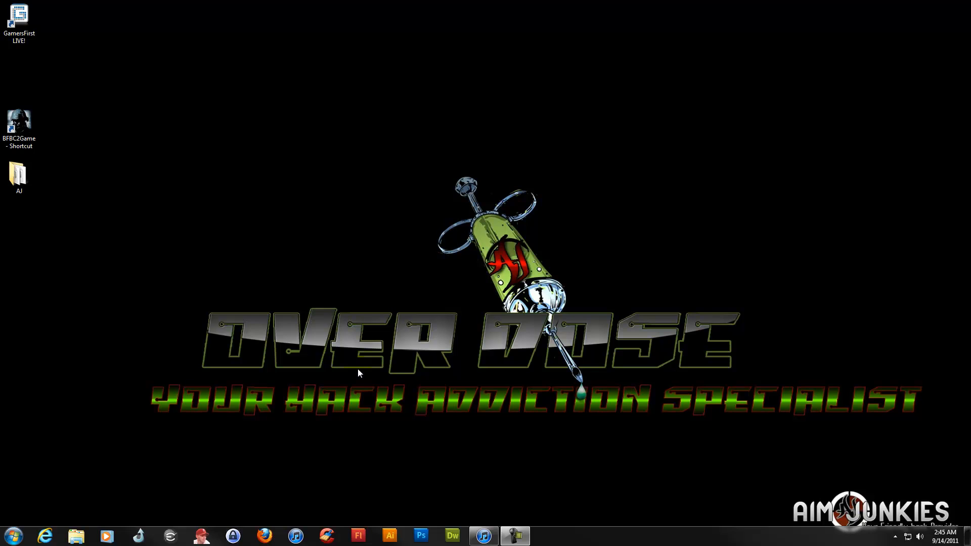
pyautogui.moveTo(210, 346)
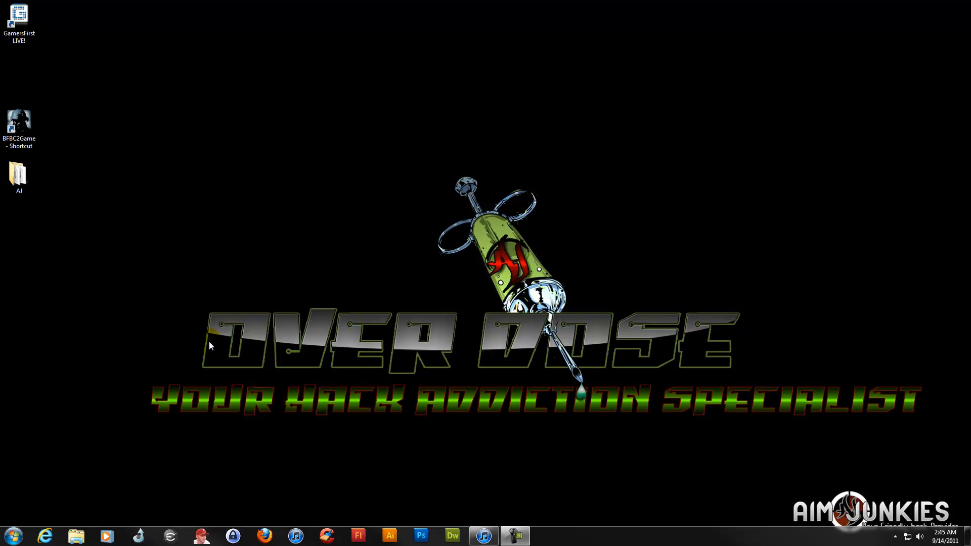
# From Computer's Properties, open Advanced system settings and show the Advanced tab.
pyautogui.click(11, 535)
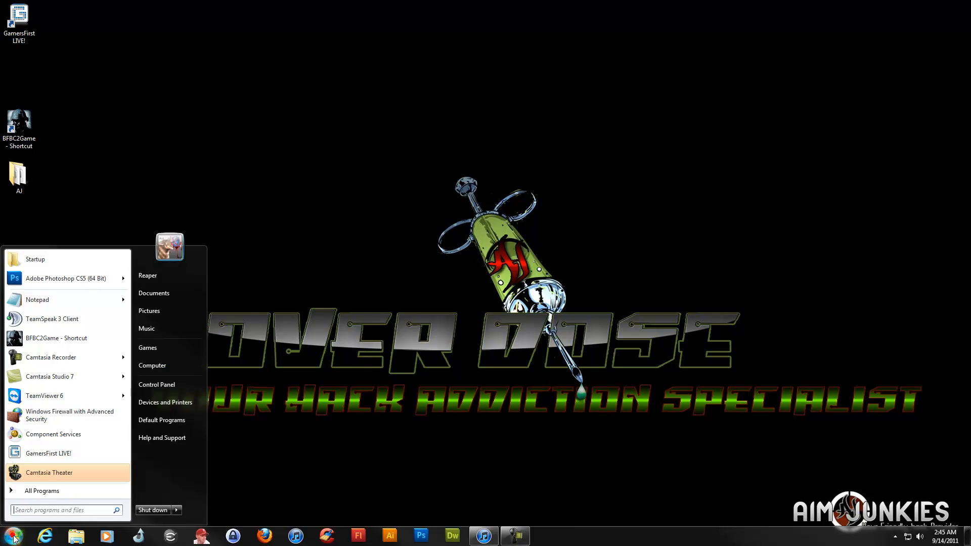
pyautogui.rightClick(152, 365)
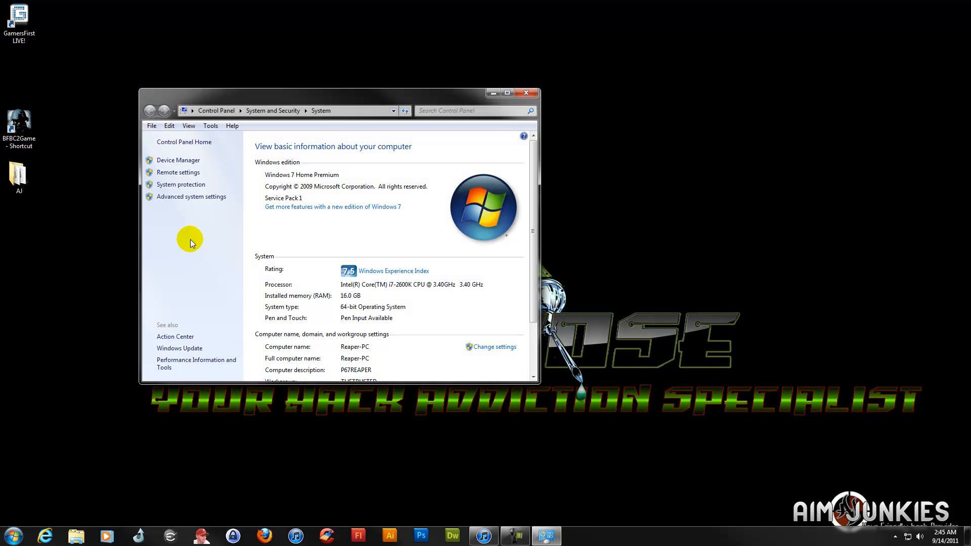
pyautogui.click(180, 184)
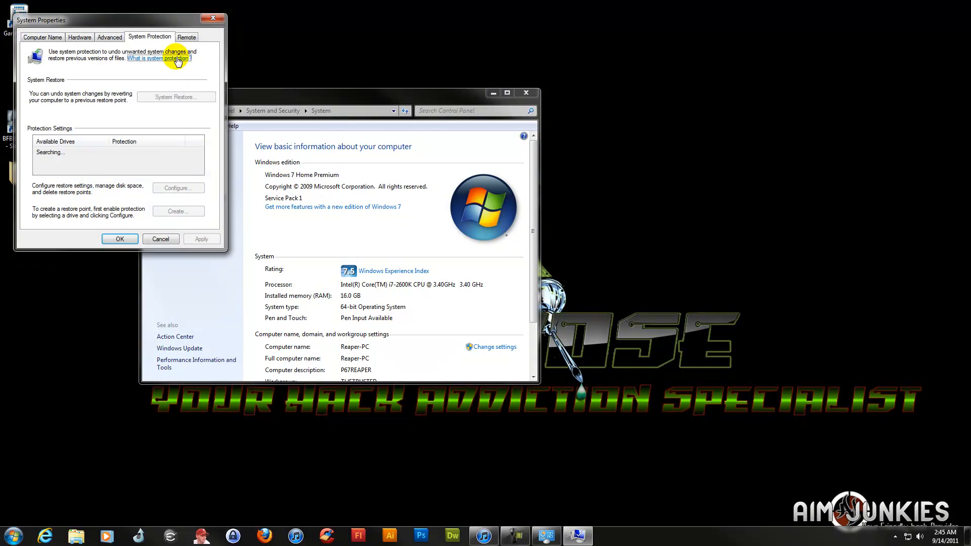
pyautogui.click(110, 36)
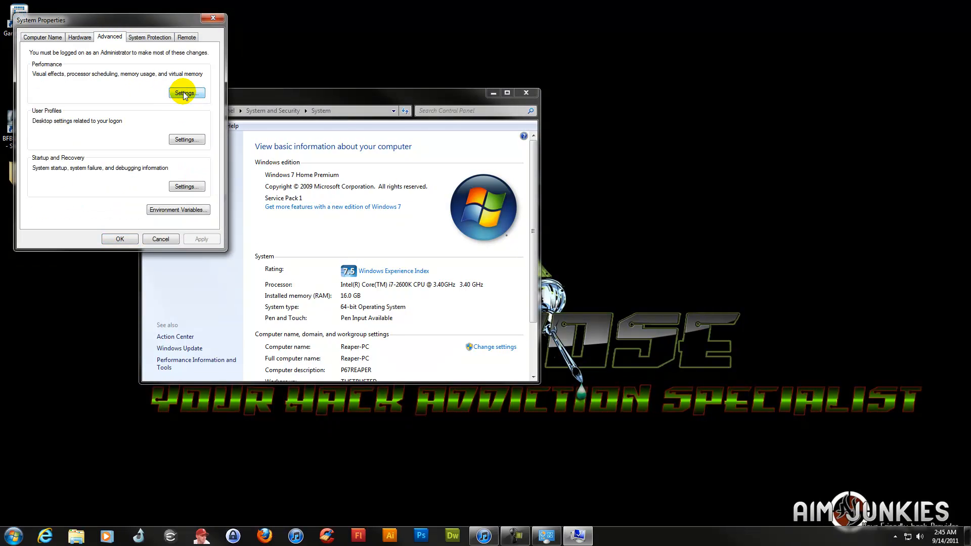
pyautogui.moveTo(156, 85)
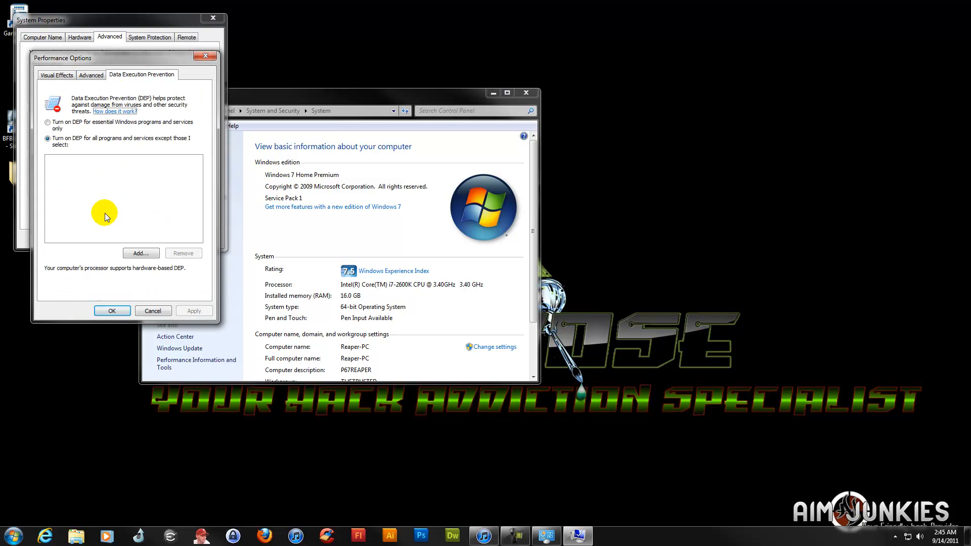
pyautogui.moveTo(163, 291)
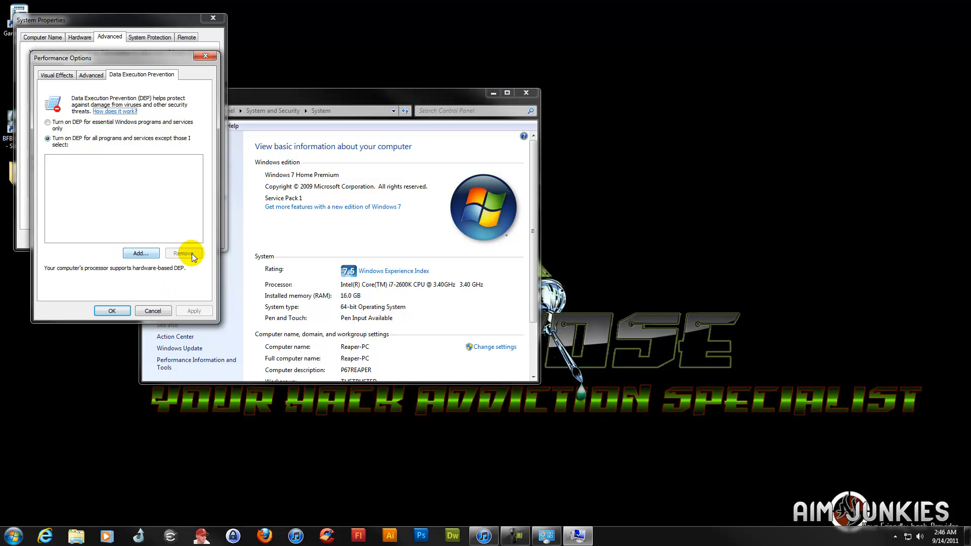
pyautogui.moveTo(136, 254)
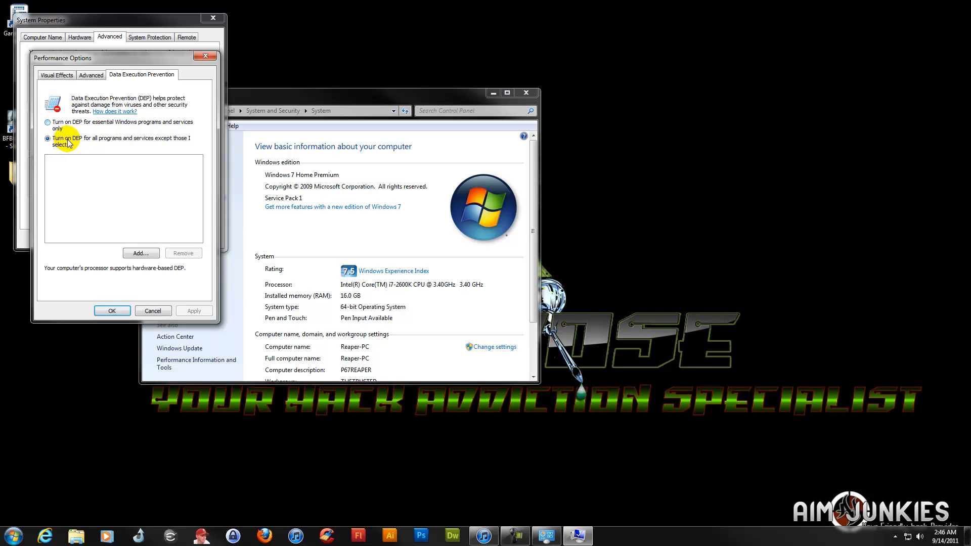
pyautogui.moveTo(187, 143)
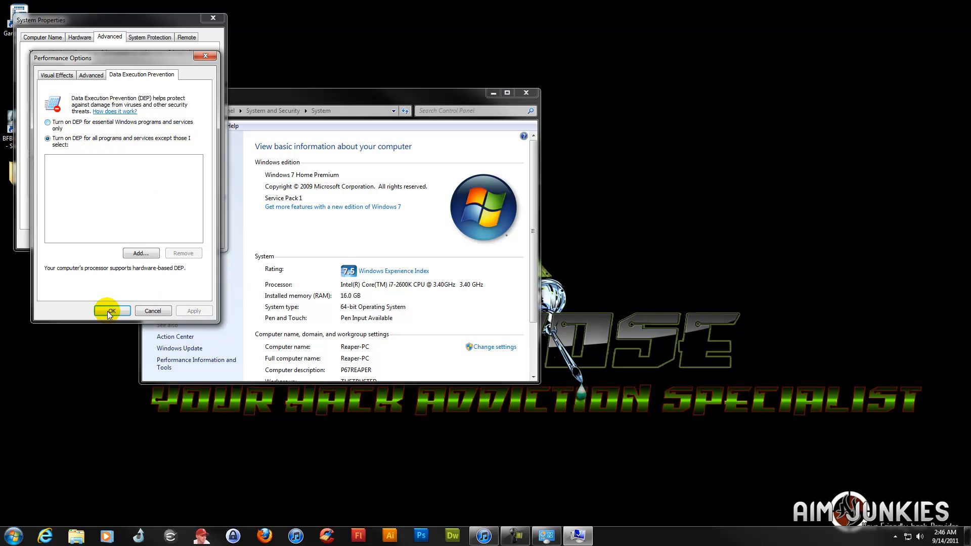
pyautogui.moveTo(56, 298)
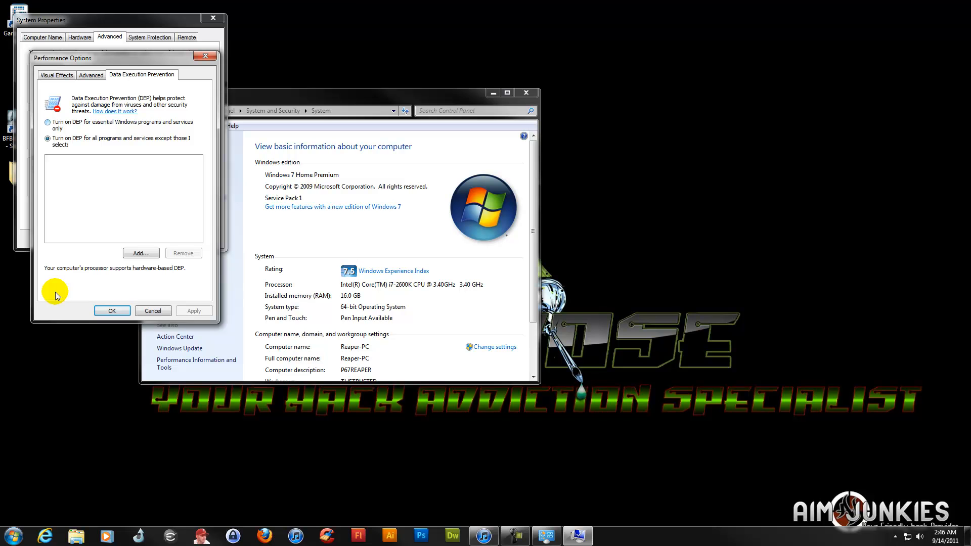
pyautogui.click(112, 310)
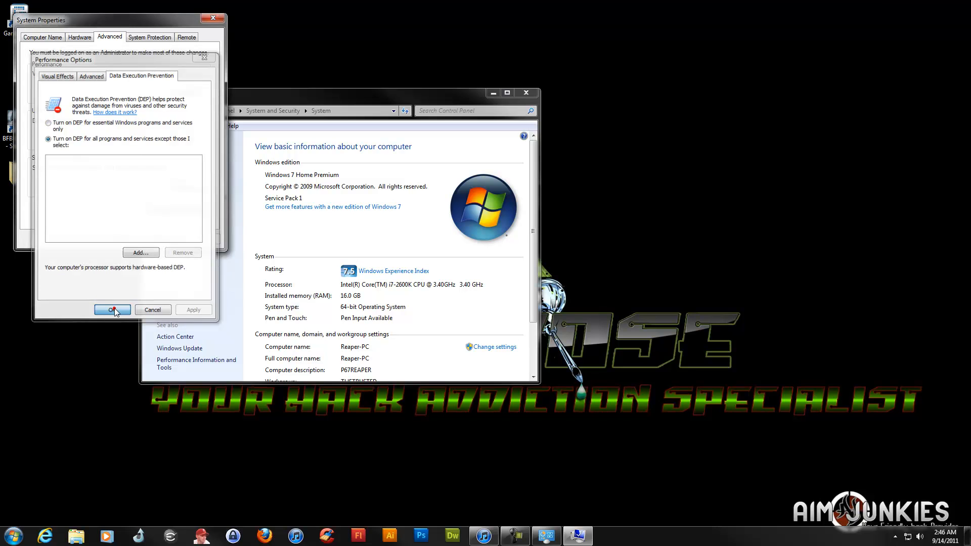
pyautogui.click(113, 310)
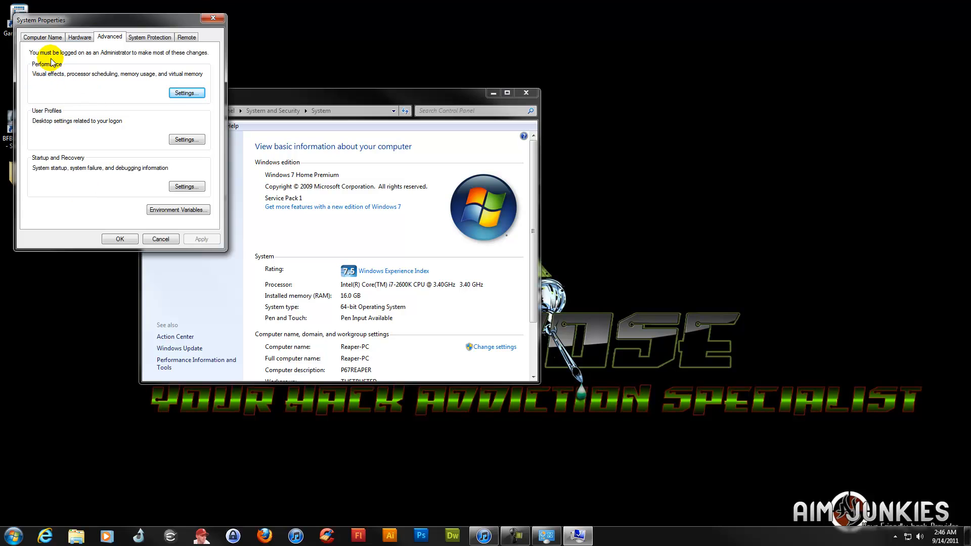
pyautogui.moveTo(31, 375)
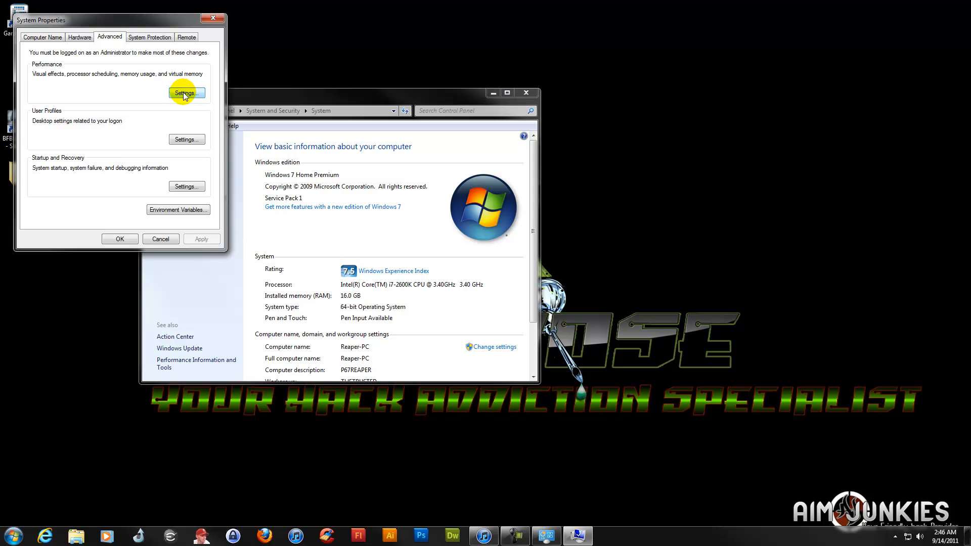
pyautogui.click(185, 93)
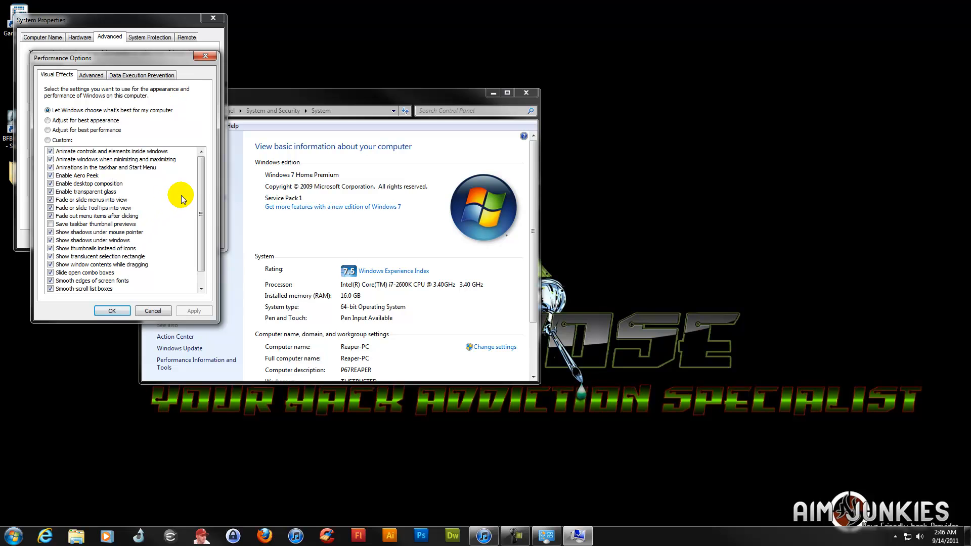
pyautogui.click(141, 74)
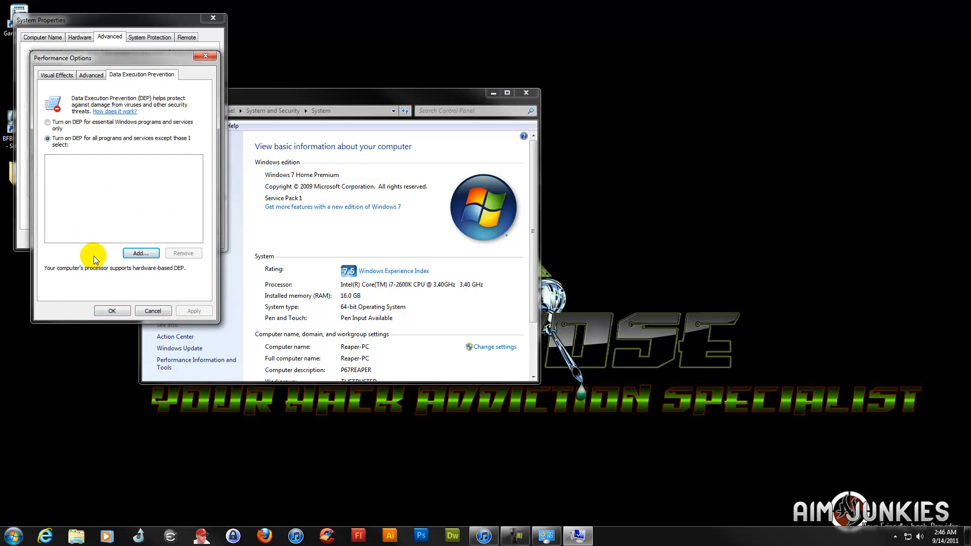
# Add myhacks from the Desktop's AJ folder as a DEP exception.
pyautogui.click(141, 253)
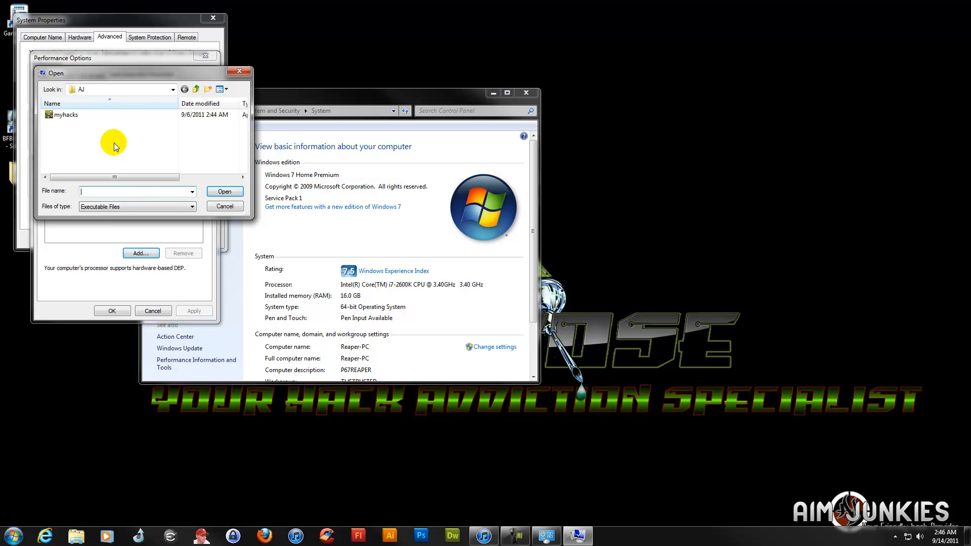
pyautogui.click(172, 88)
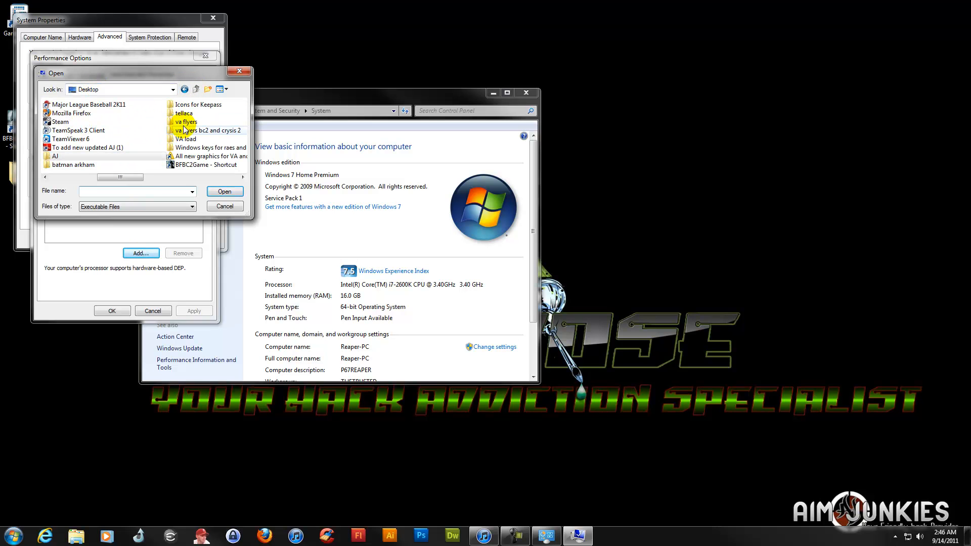
pyautogui.moveTo(72, 165)
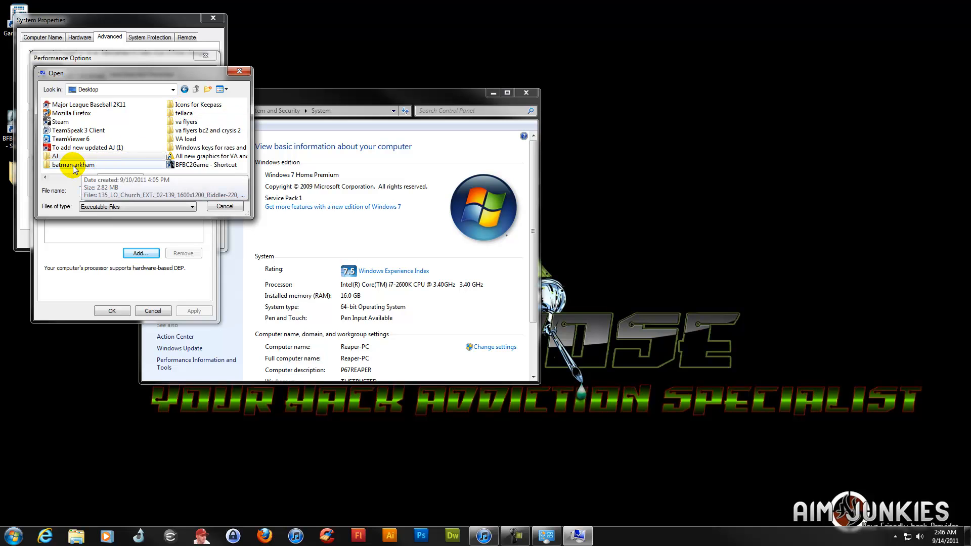
pyautogui.click(55, 155)
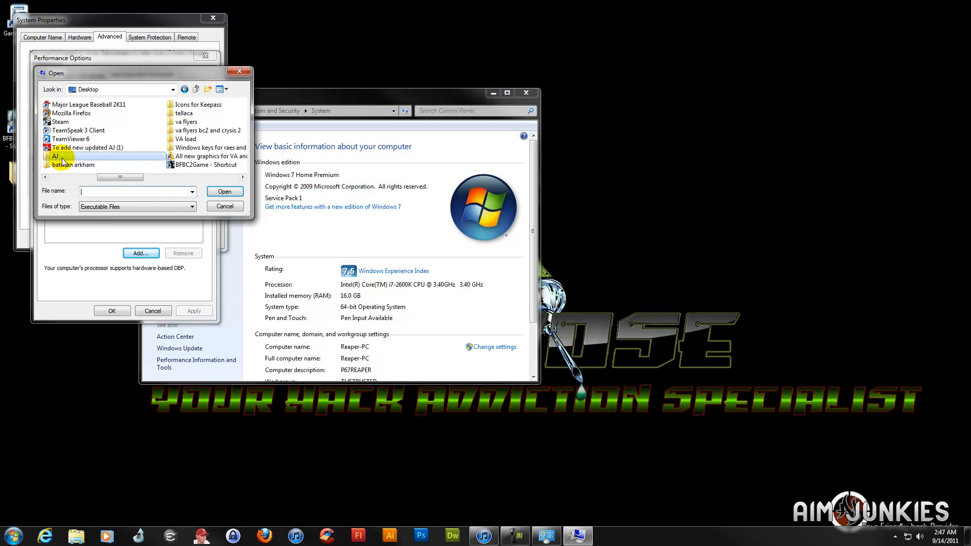
pyautogui.doubleClick(55, 156)
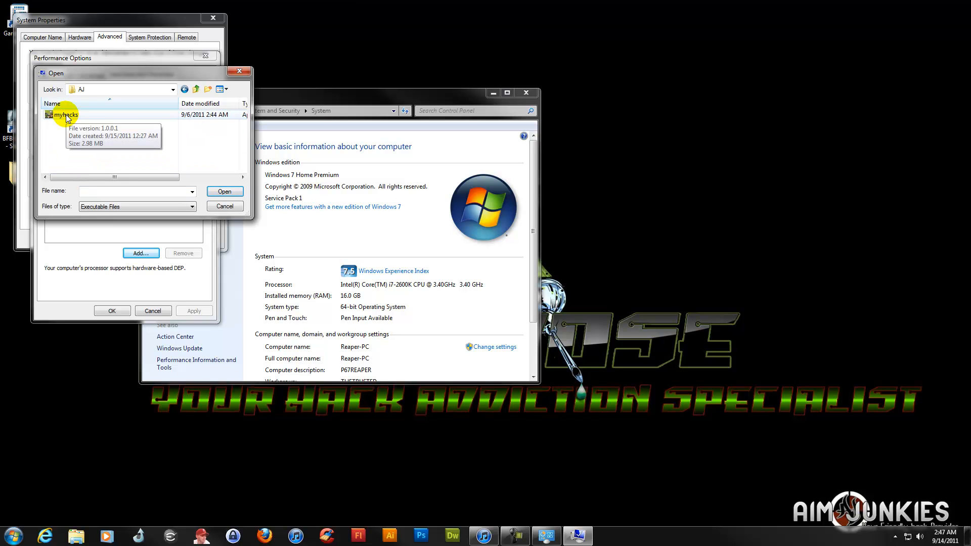
pyautogui.click(66, 115)
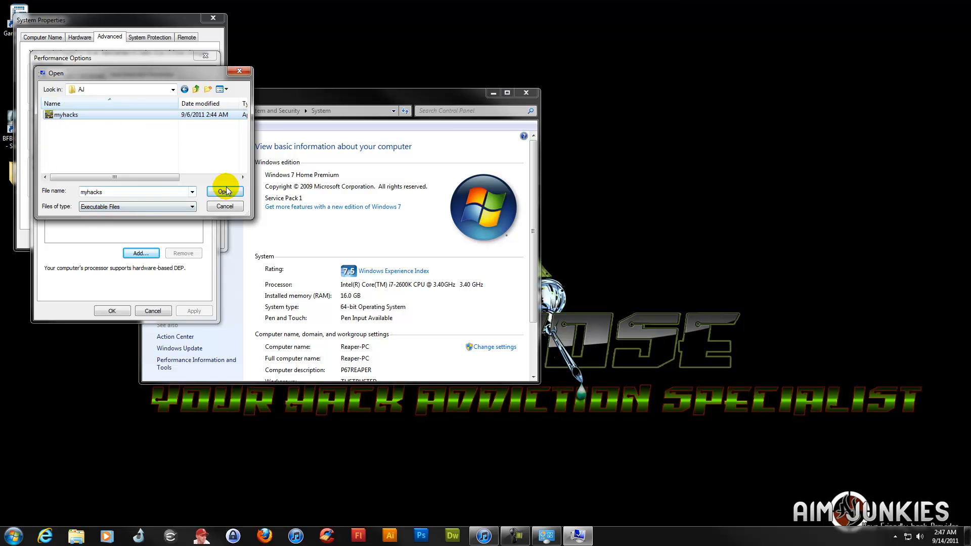
pyautogui.click(224, 191)
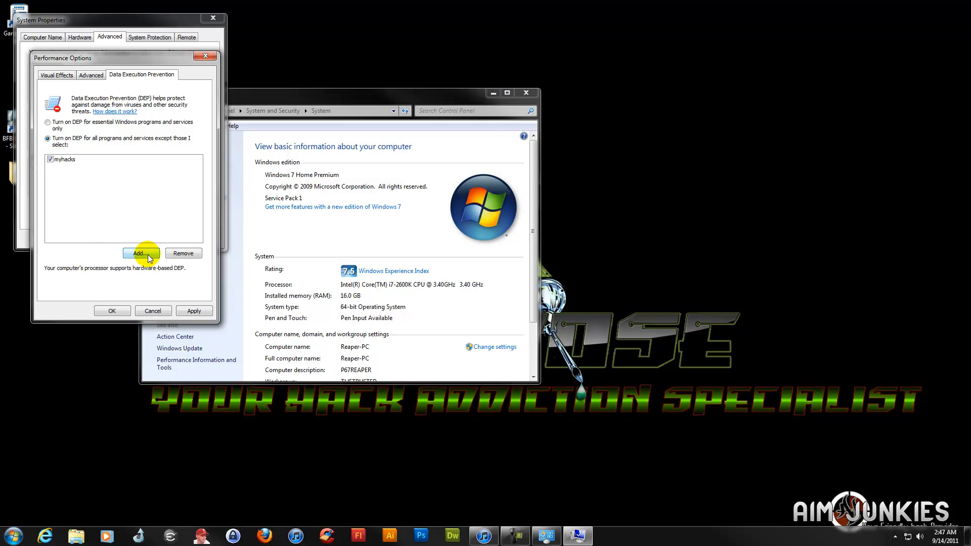
# Browse C: > Program Files (x86) > Electronic Arts > Battlefield Bad Company 2 and select BFBC2Game.
pyautogui.click(140, 253)
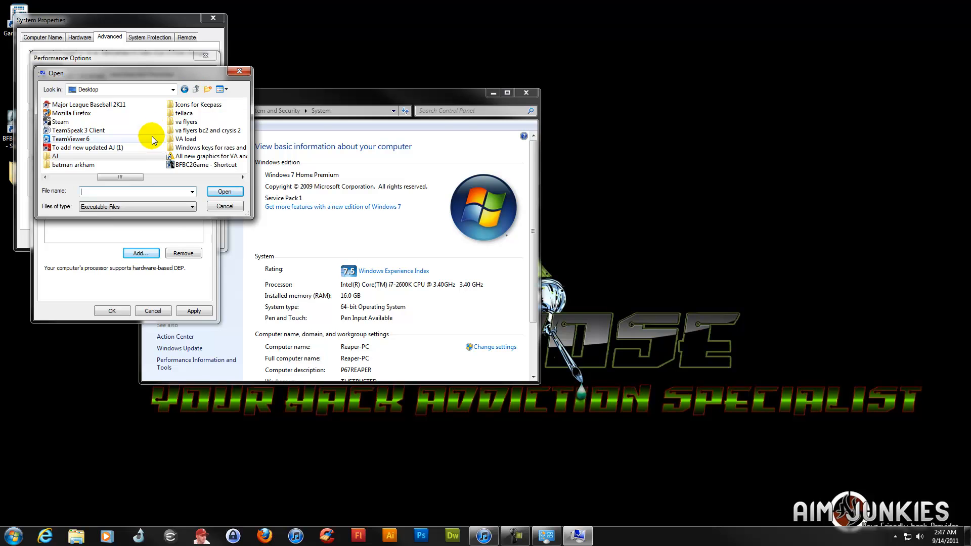
pyautogui.click(173, 89)
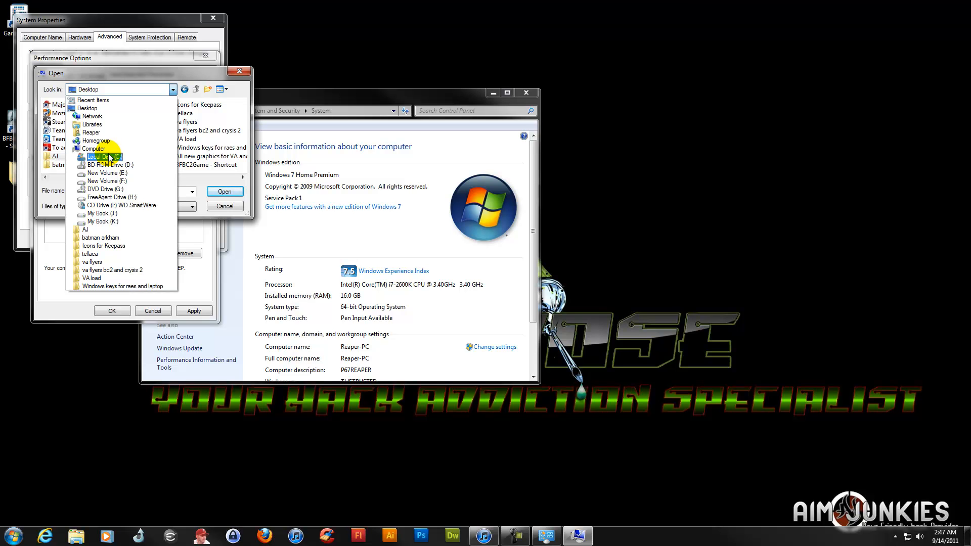
pyautogui.click(100, 157)
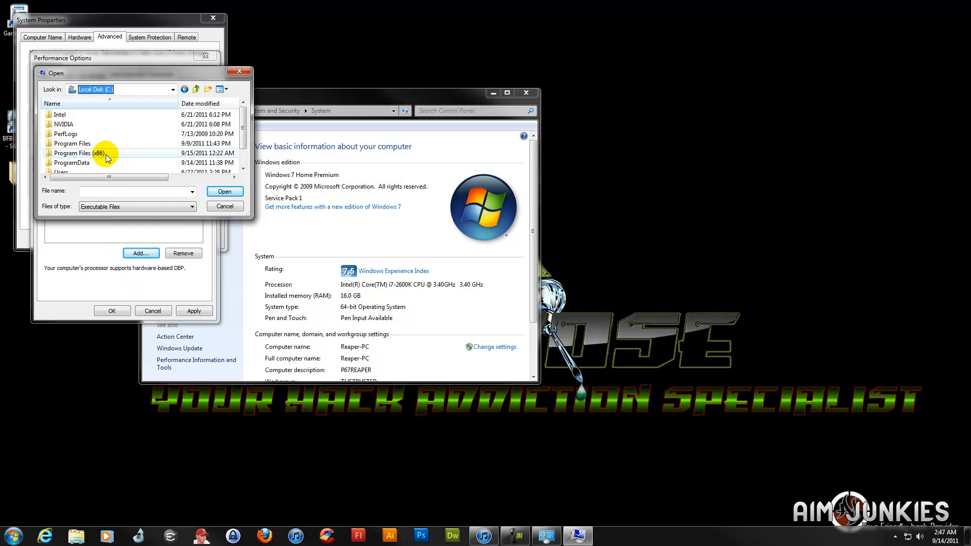
pyautogui.doubleClick(73, 153)
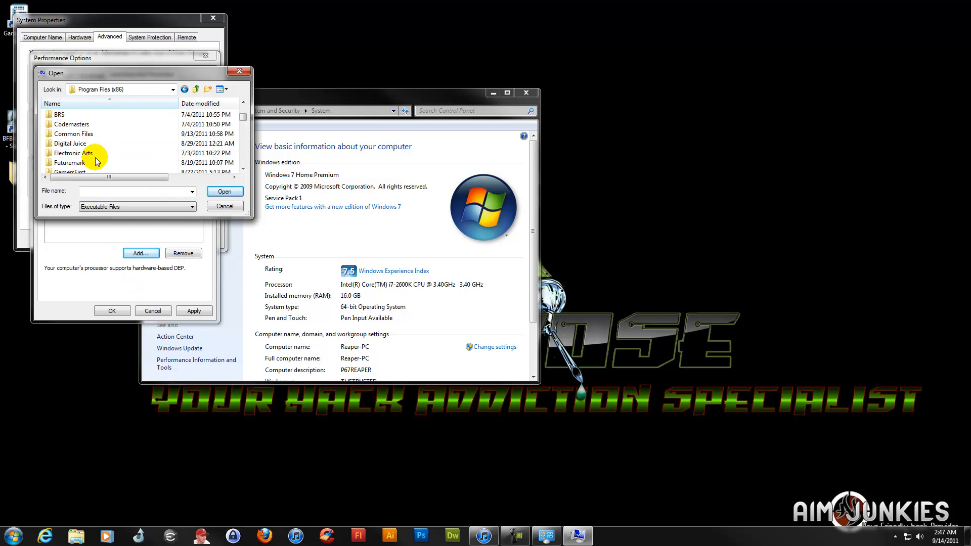
pyautogui.doubleClick(74, 153)
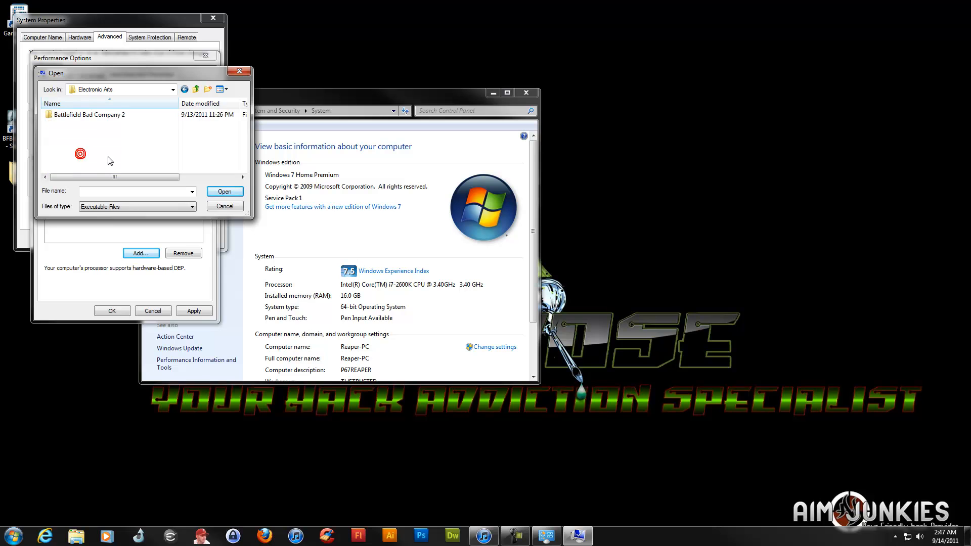
pyautogui.doubleClick(89, 115)
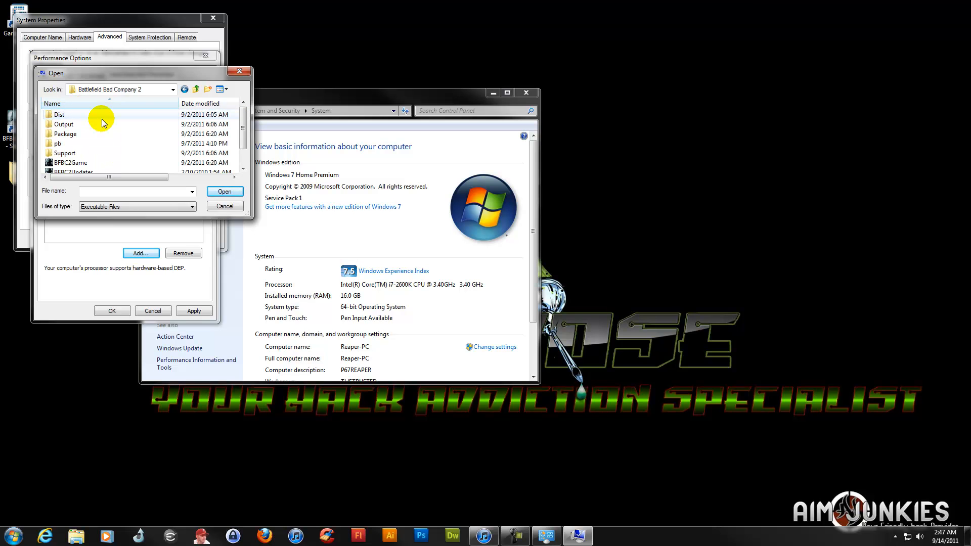
pyautogui.click(71, 143)
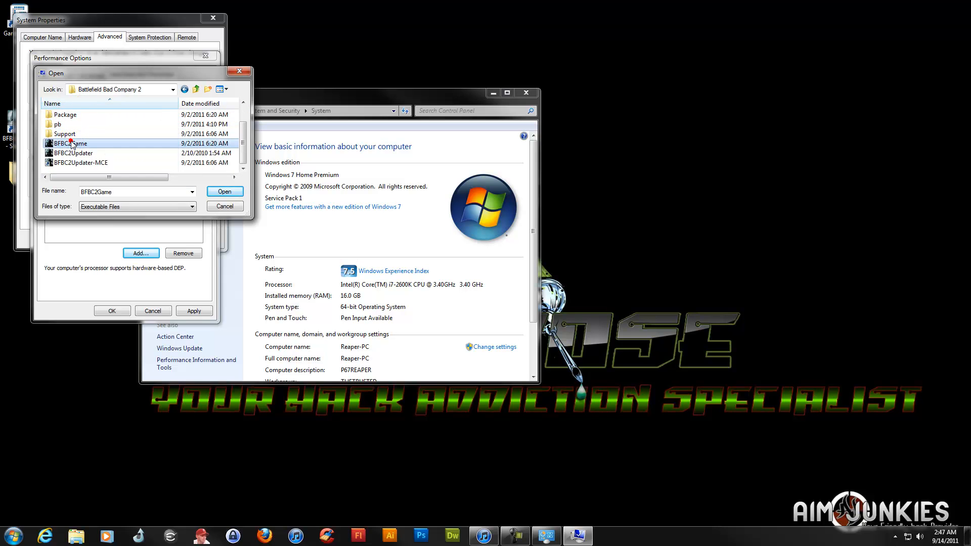
pyautogui.moveTo(70, 143)
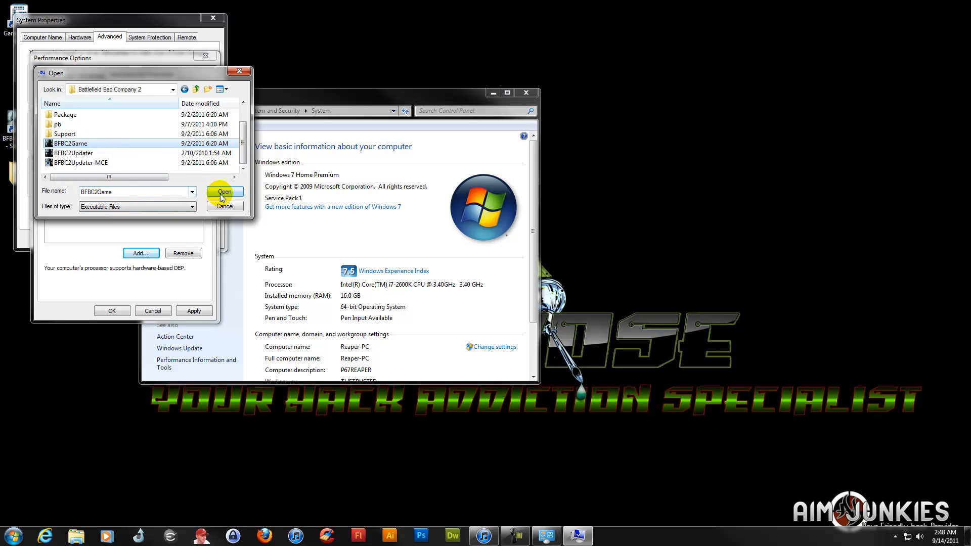
# Add BFBC2Game as an exception, apply the DEP list, and close with OK.
pyautogui.click(225, 191)
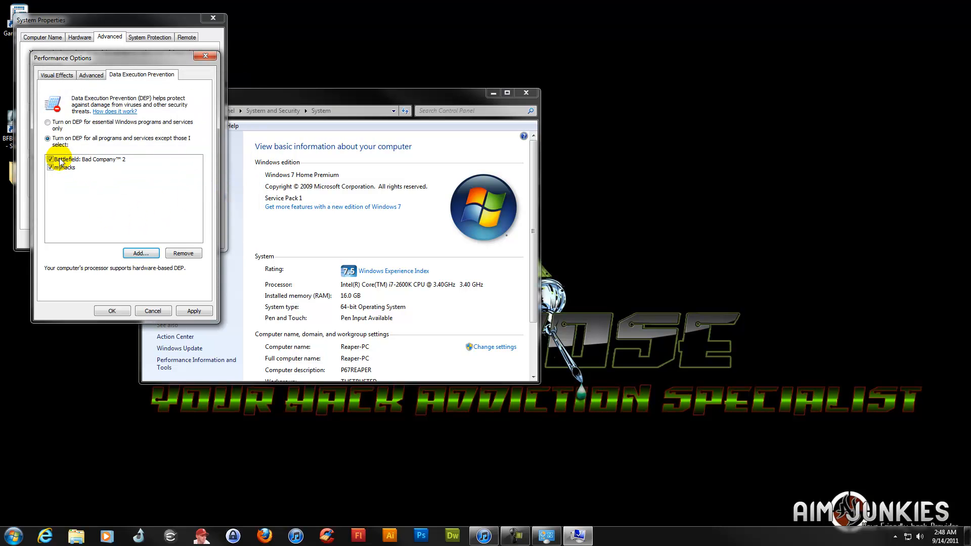
pyautogui.click(194, 310)
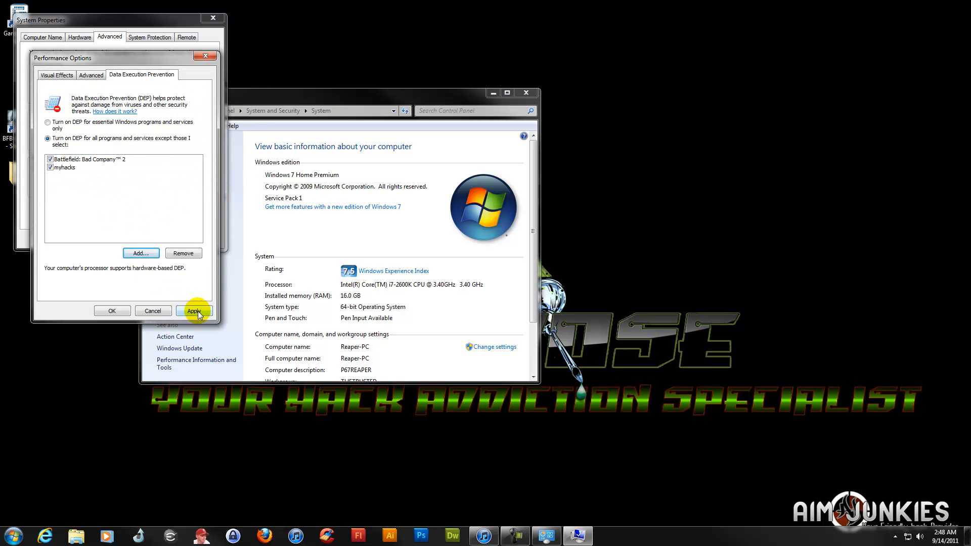
pyautogui.click(194, 310)
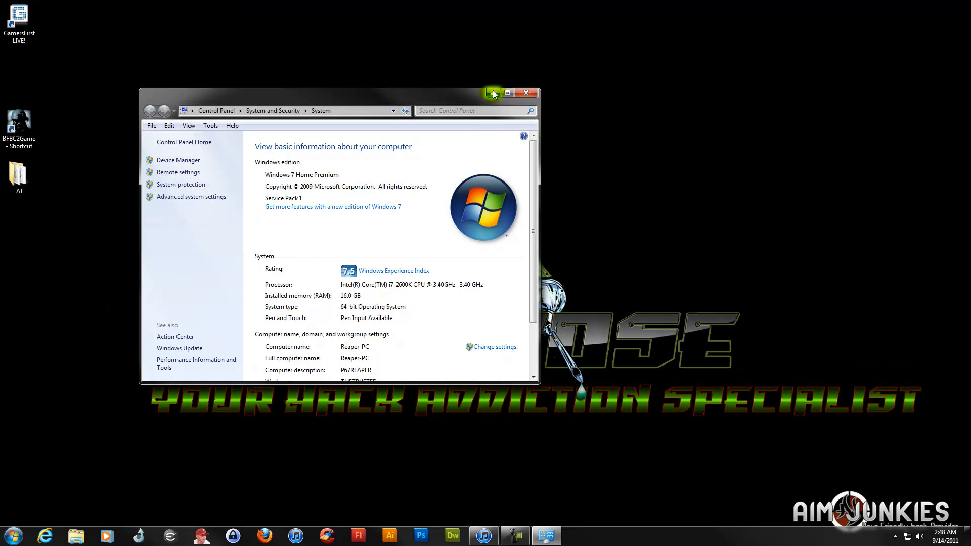
# Close the System window, run myhacks from the AJ folder, and log in.
pyautogui.click(526, 93)
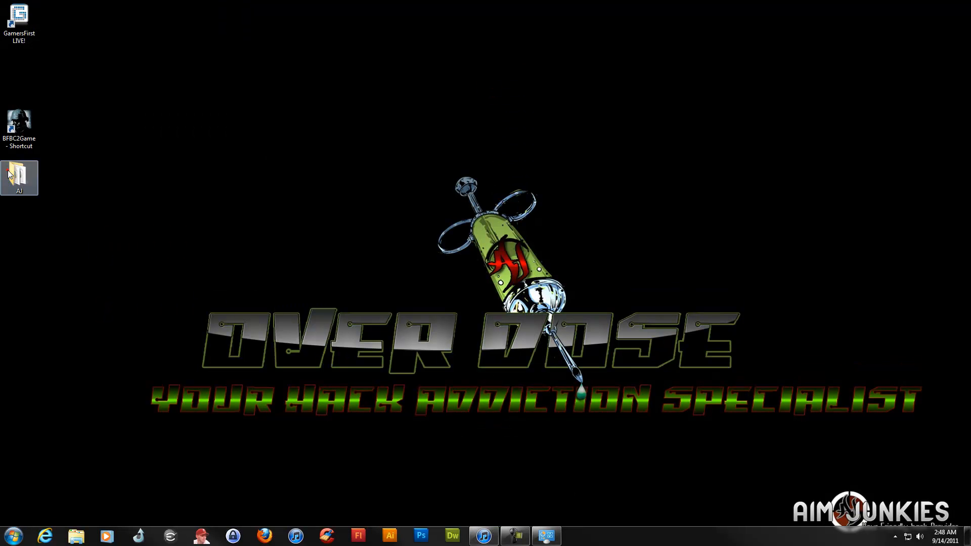
pyautogui.doubleClick(19, 178)
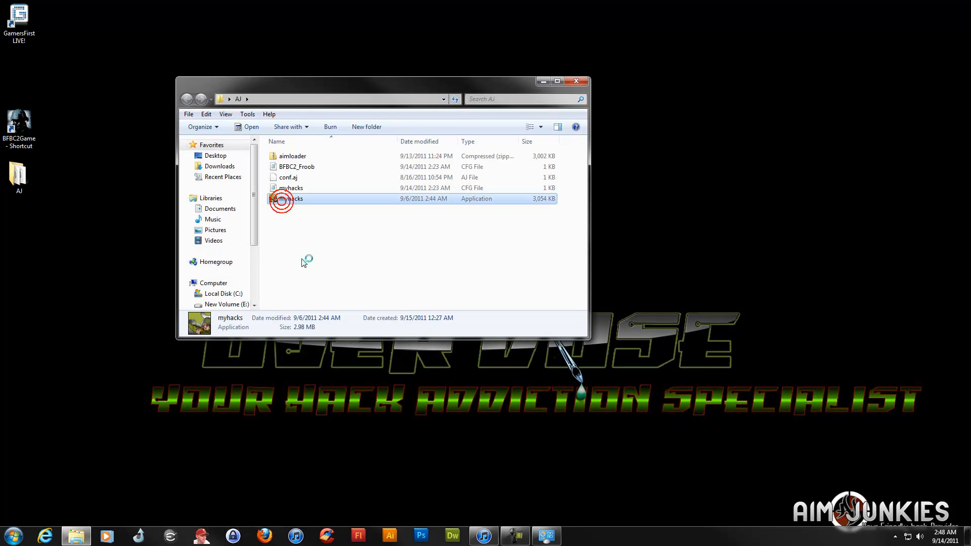
pyautogui.doubleClick(290, 198)
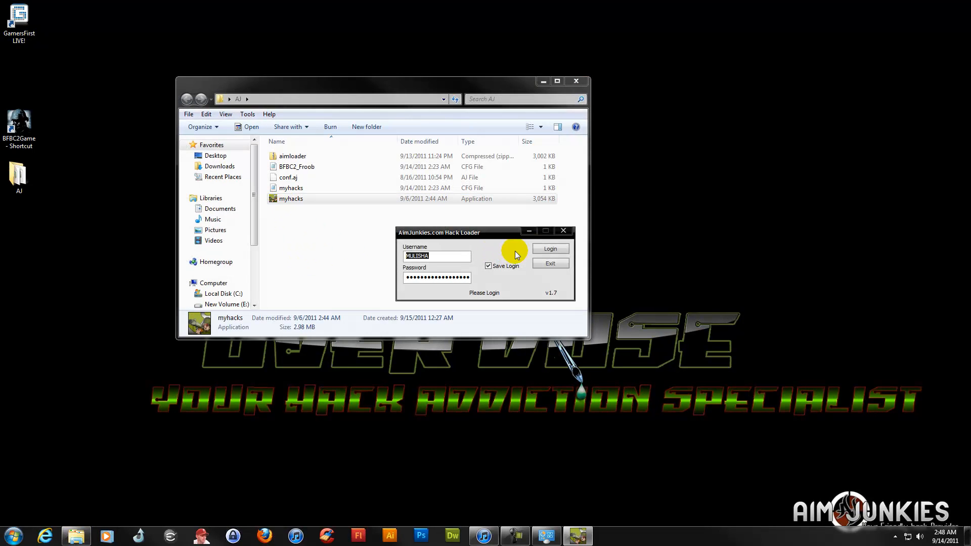
pyautogui.click(550, 248)
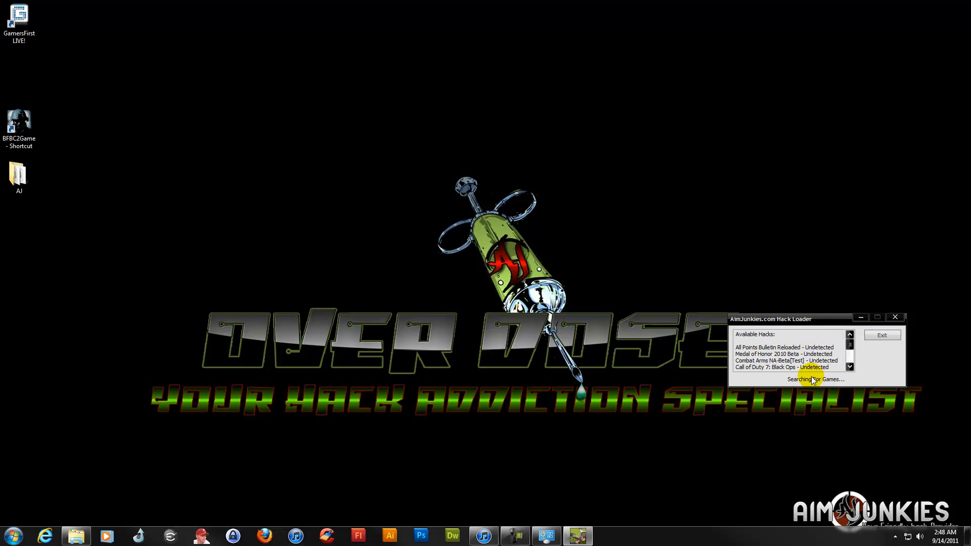
pyautogui.moveTo(152, 267)
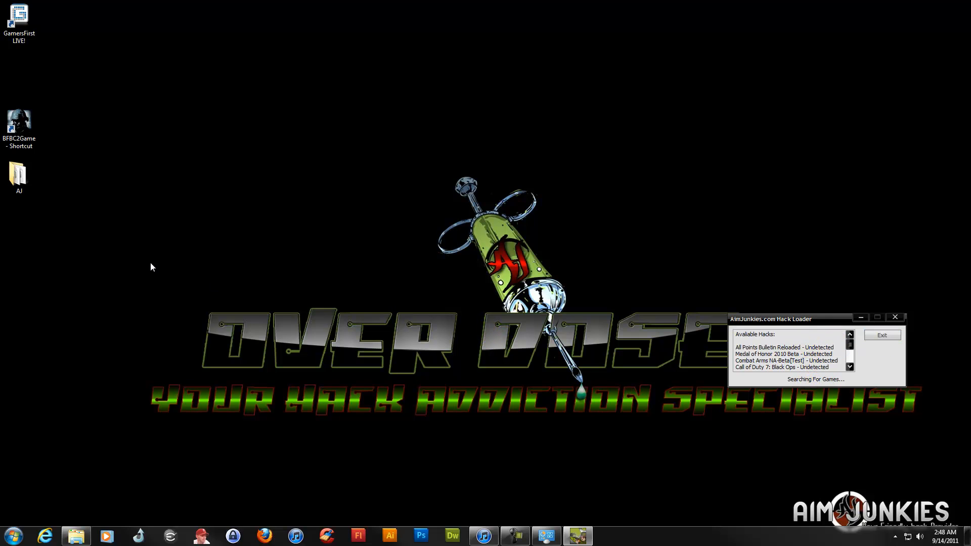
# Launch Battlefield: Bad Company 2 from its desktop shortcut, then choose EXIT GAME.
pyautogui.click(19, 124)
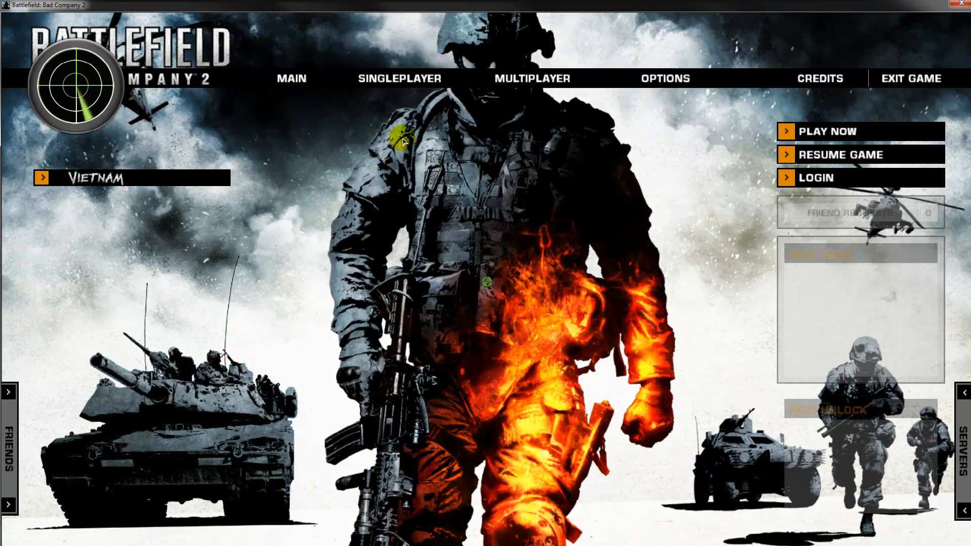
pyautogui.click(911, 78)
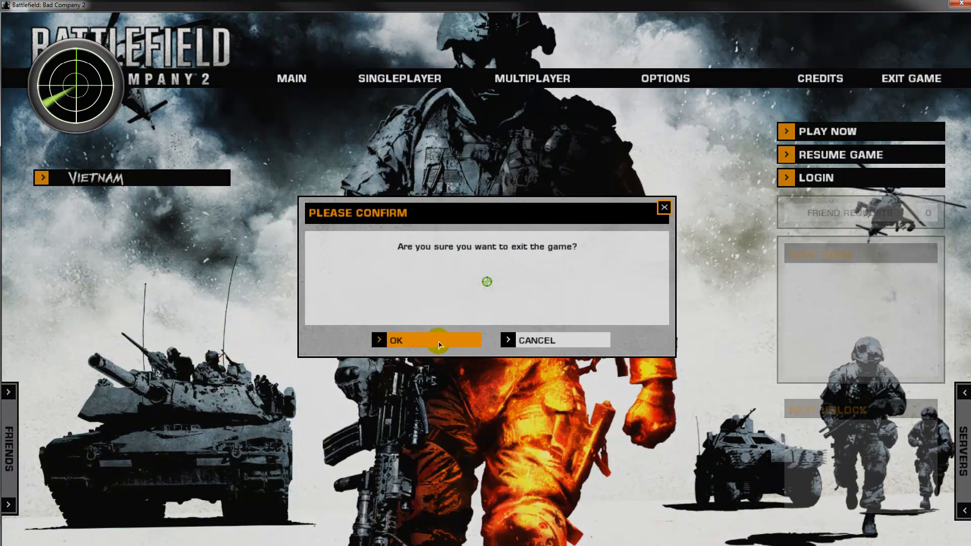
# Confirm the game exit with OK and open the Start menu.
pyautogui.click(395, 339)
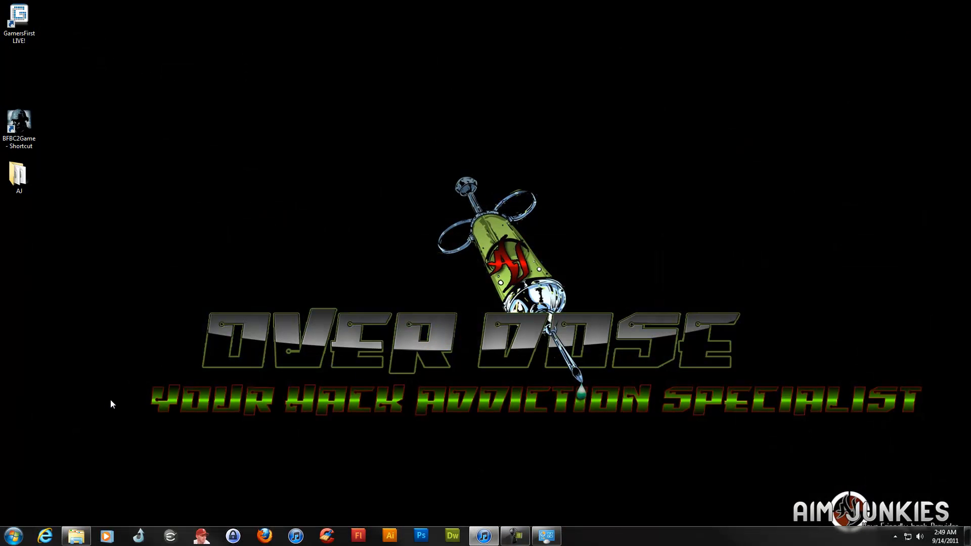
pyautogui.moveTo(306, 262)
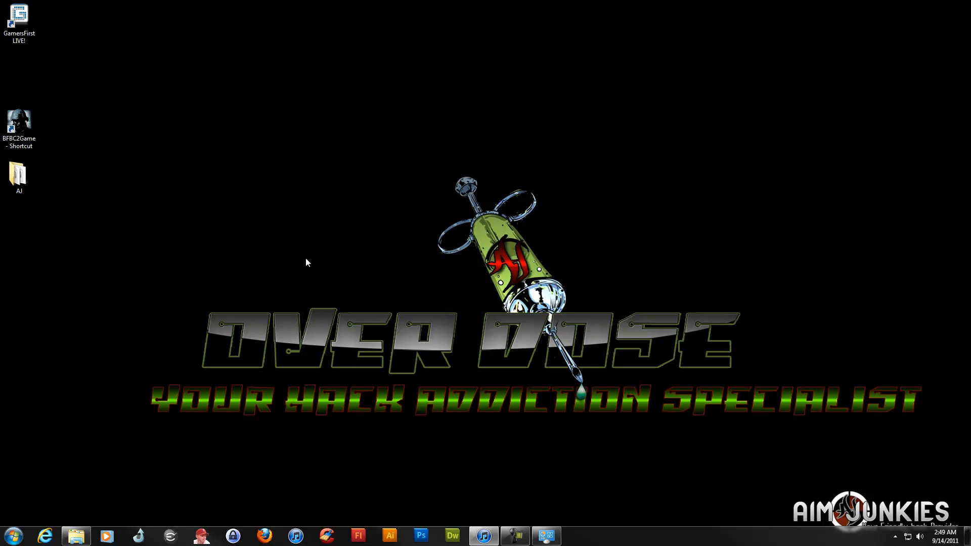
pyautogui.moveTo(518, 363)
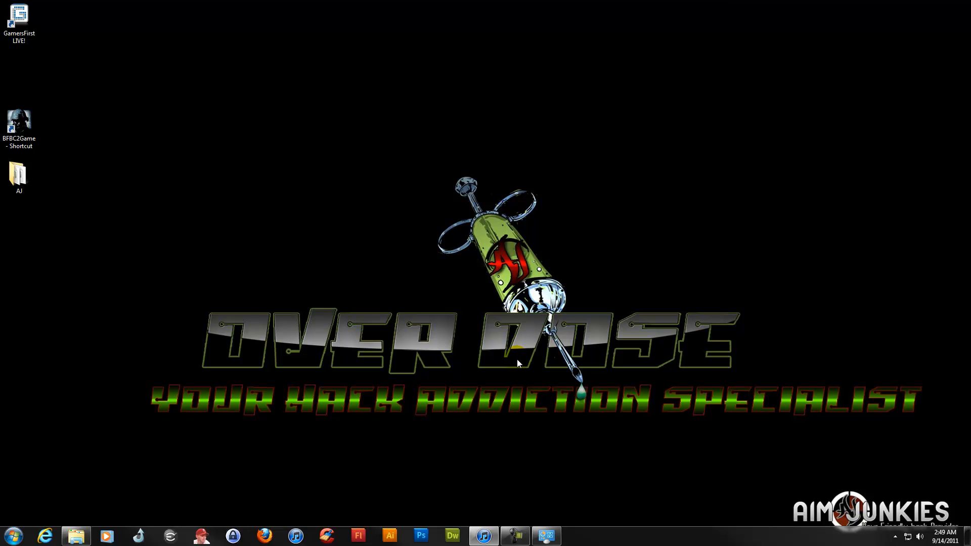
pyautogui.moveTo(661, 449)
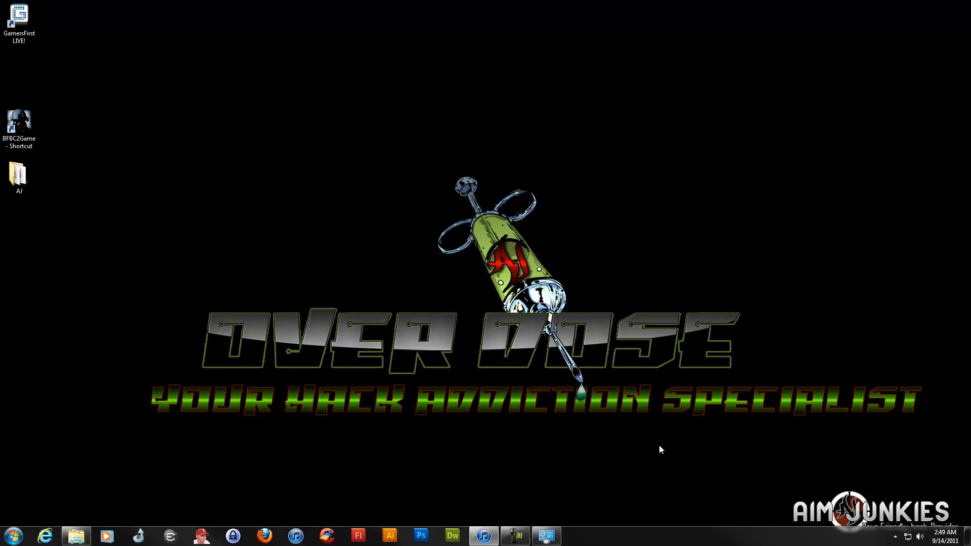
pyautogui.moveTo(5, 472)
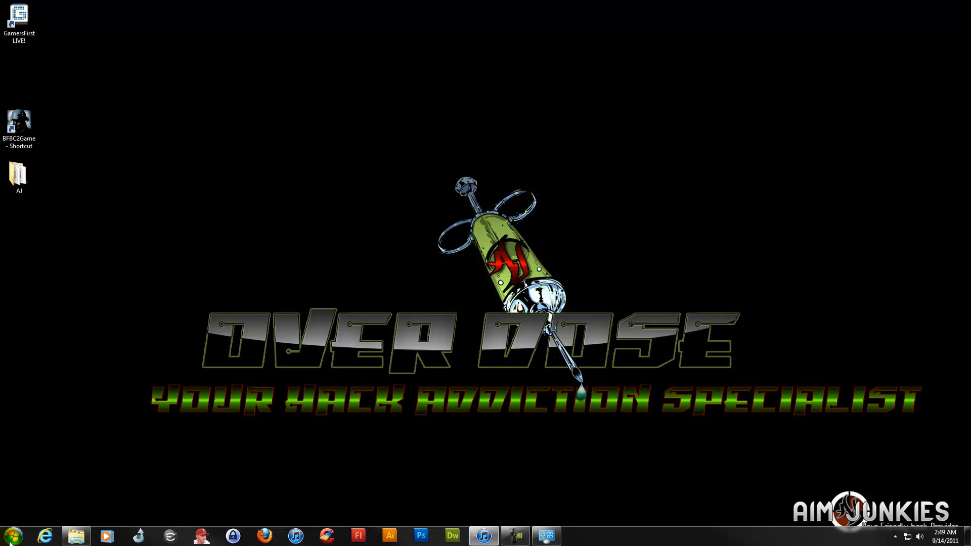
pyautogui.click(11, 536)
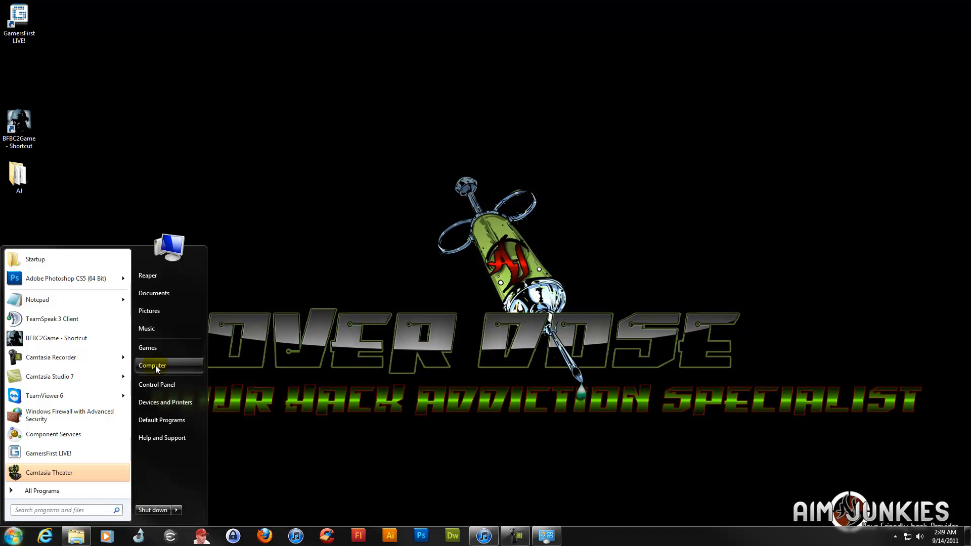
# Reopen Performance Settings from Computer's Properties and remove the DEP exception entries.
pyautogui.click(152, 365)
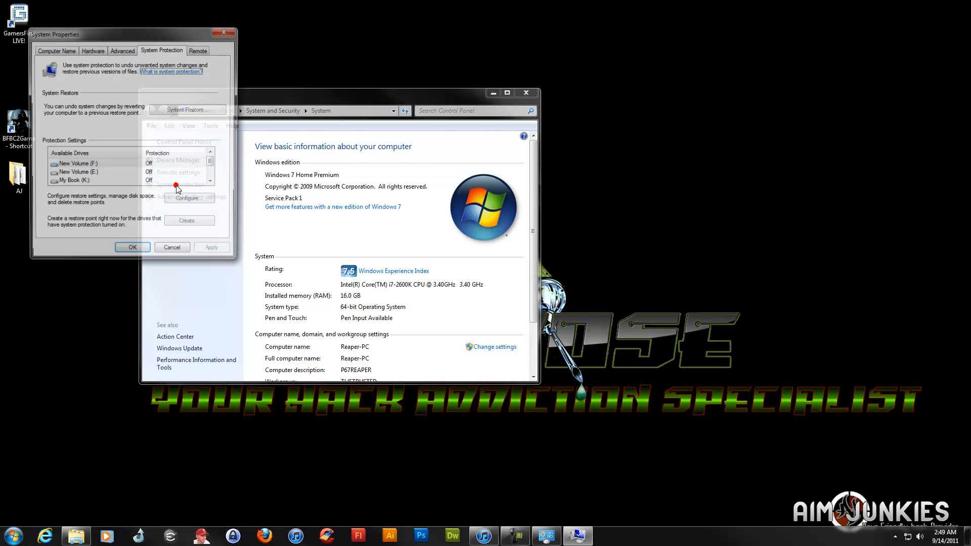
pyautogui.click(122, 49)
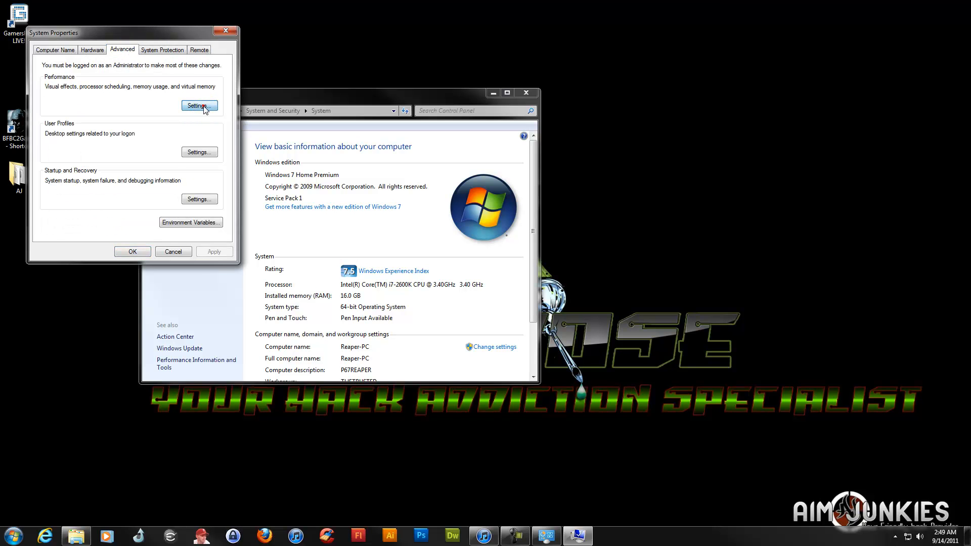
pyautogui.click(198, 105)
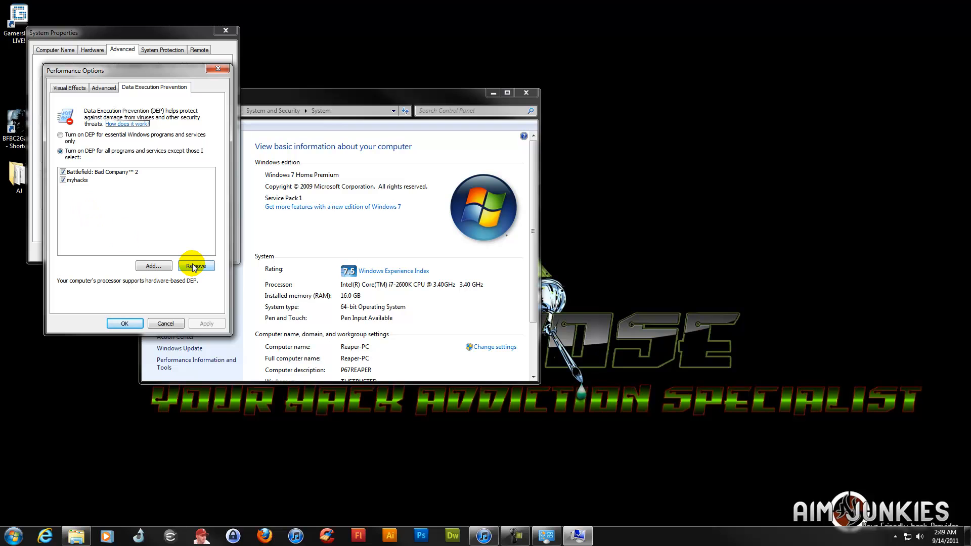
pyautogui.click(103, 171)
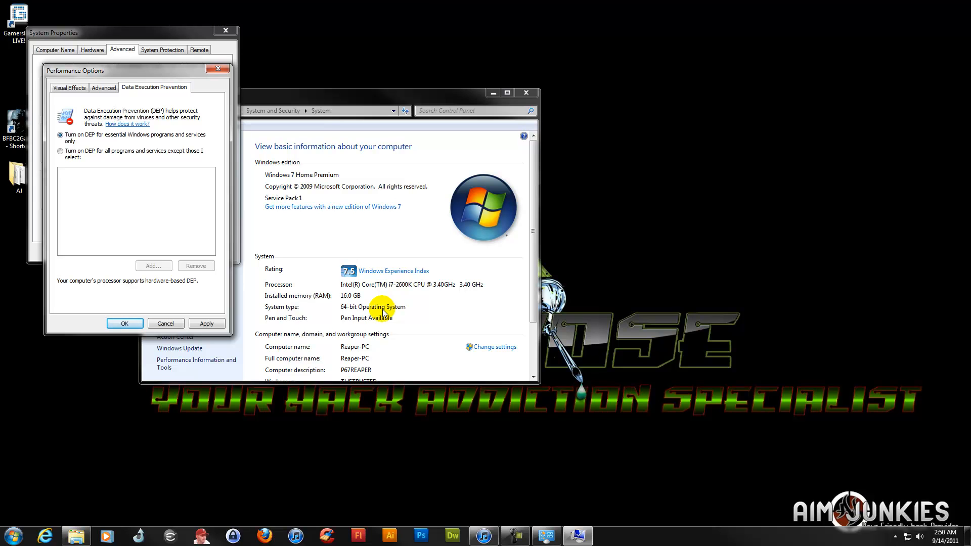
pyautogui.moveTo(111, 367)
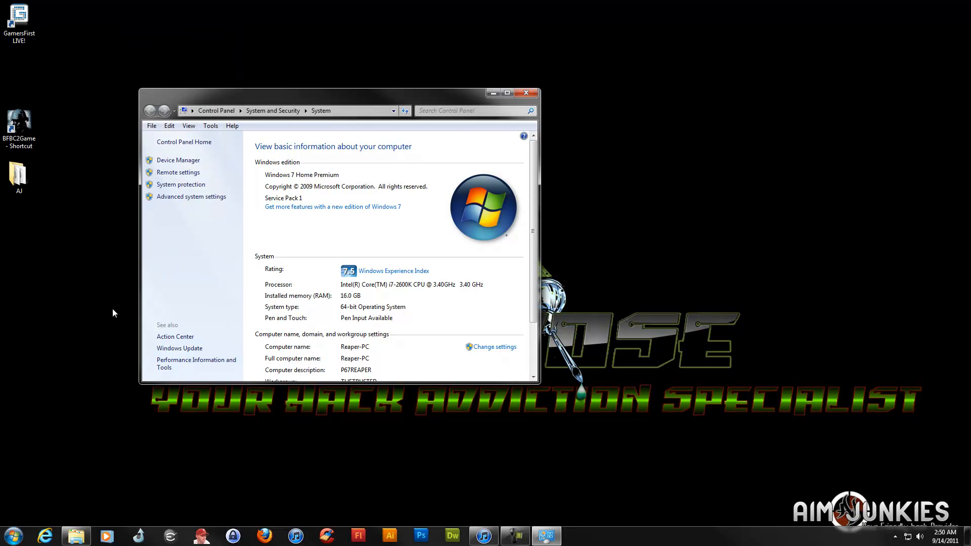
pyautogui.moveTo(110, 309)
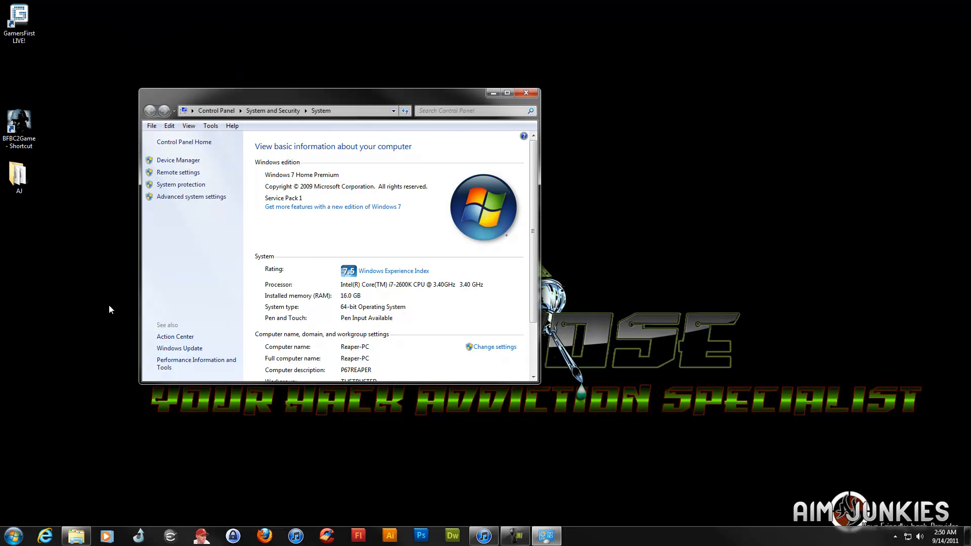
pyautogui.moveTo(461, 86)
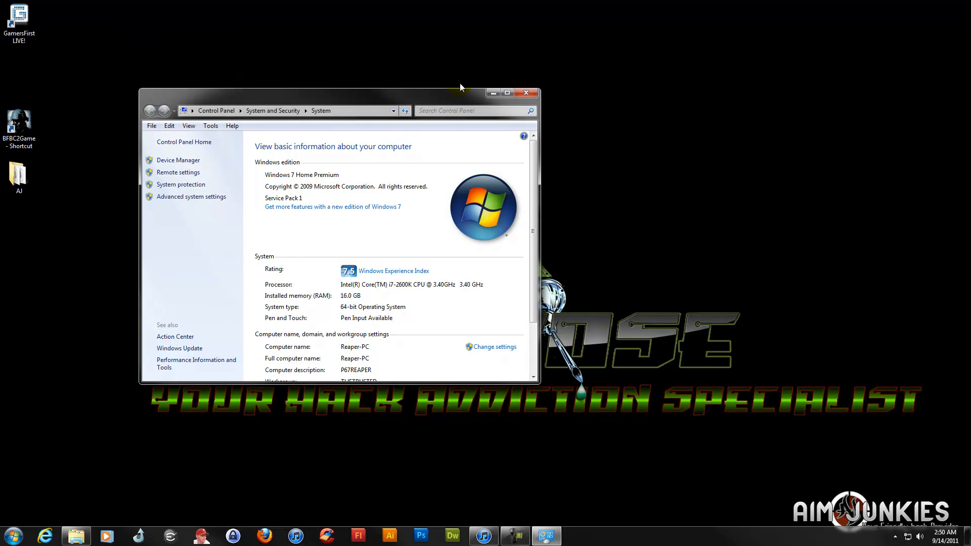
# Close the System control panel window.
pyautogui.click(526, 93)
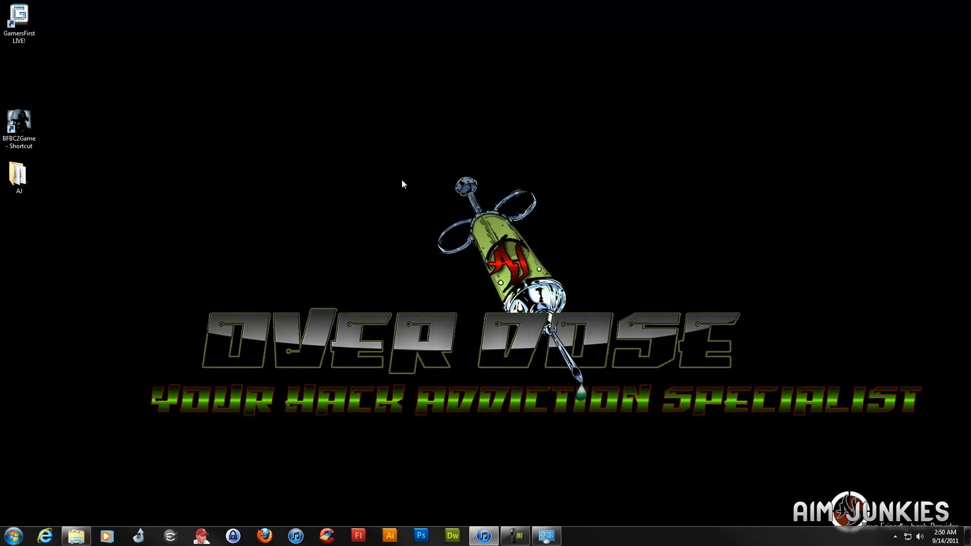